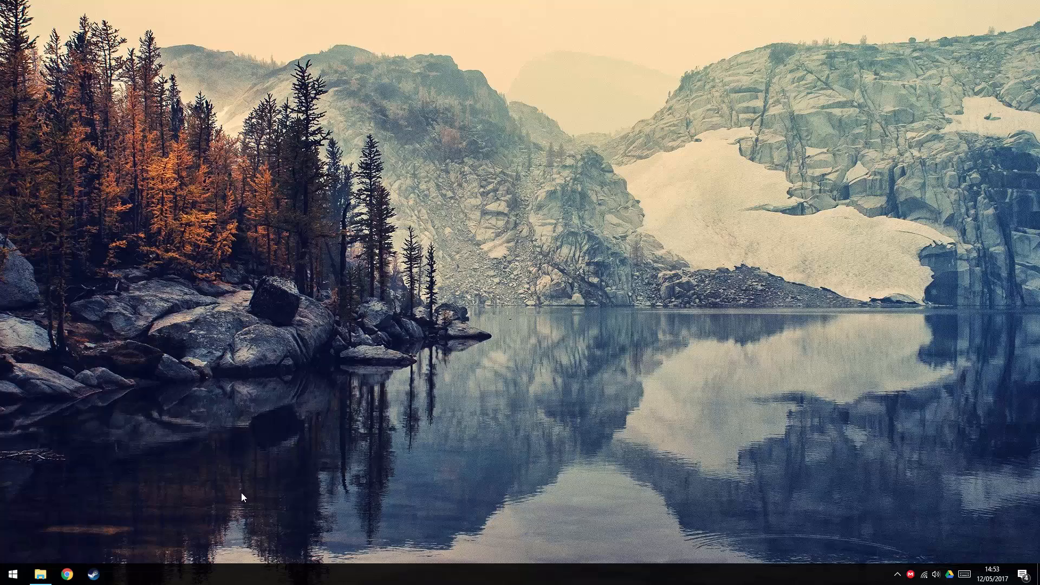
Launch Registry Editor via the Run dialog using the regedit command
left_click(41, 574)
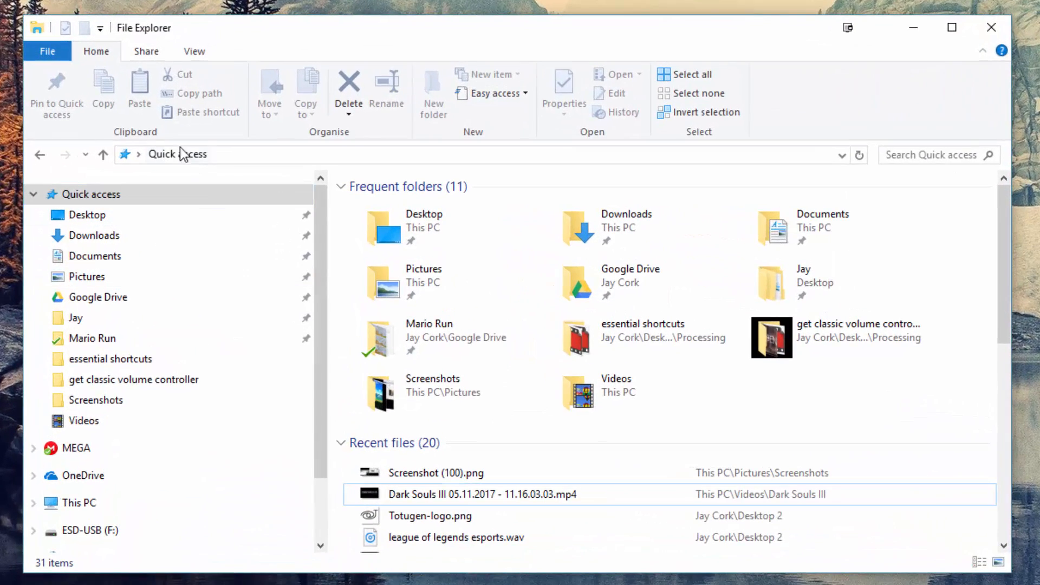
mouse_move(201, 190)
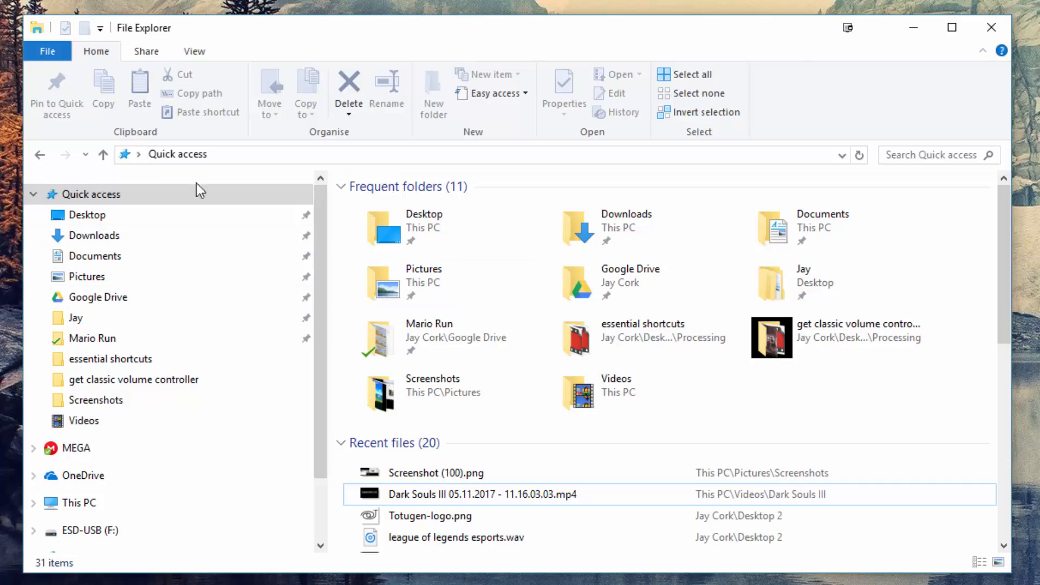
left_click(991, 27)
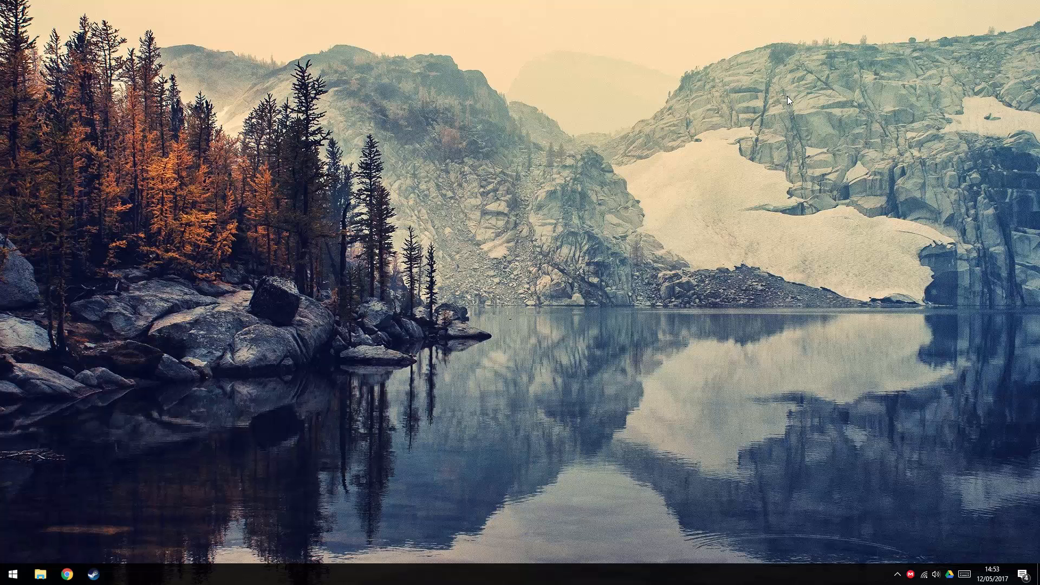
key("Win+r")
type("r")
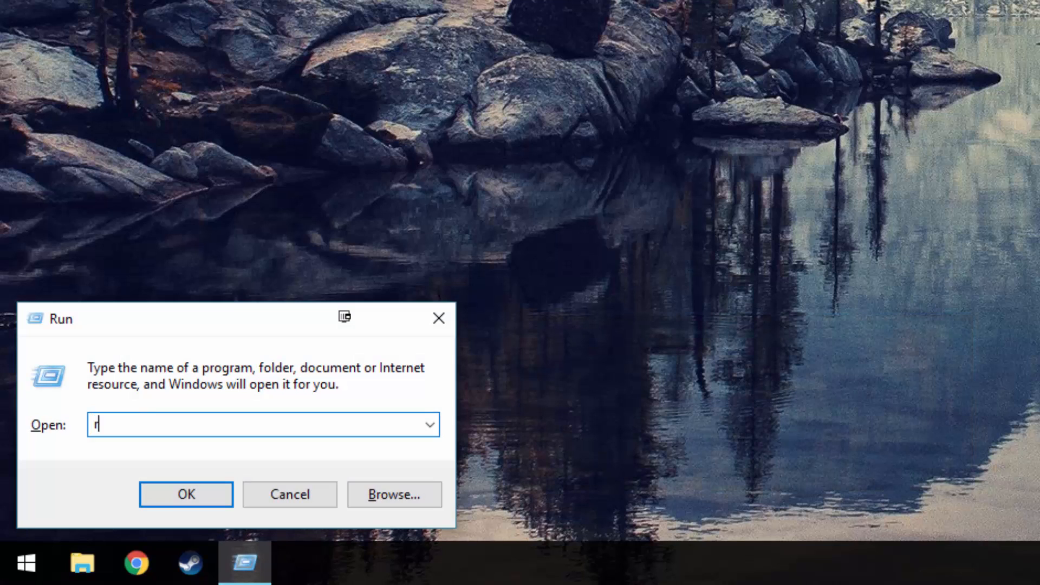
type("eged")
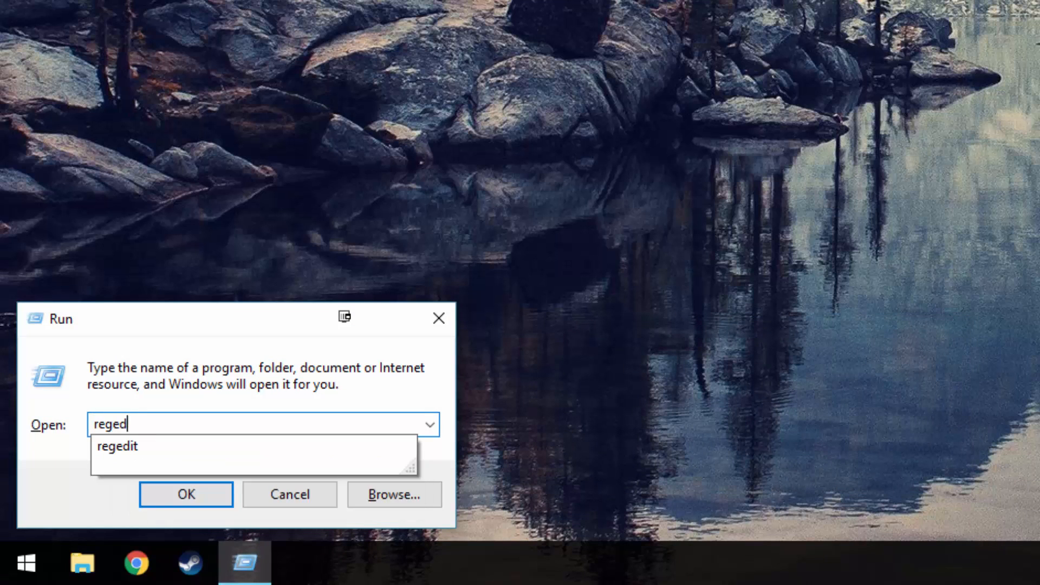
left_click(117, 446)
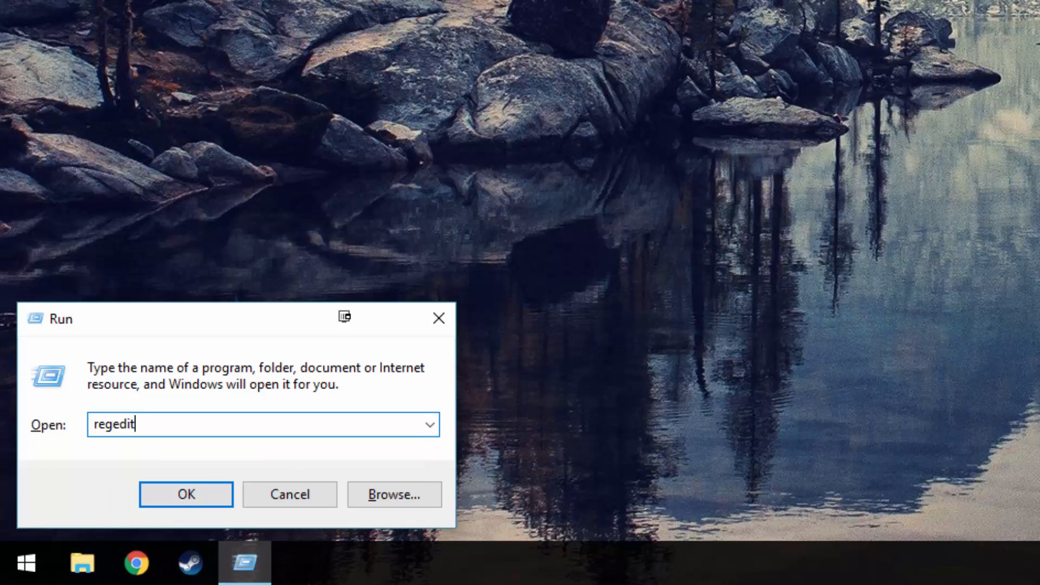
left_click(186, 494)
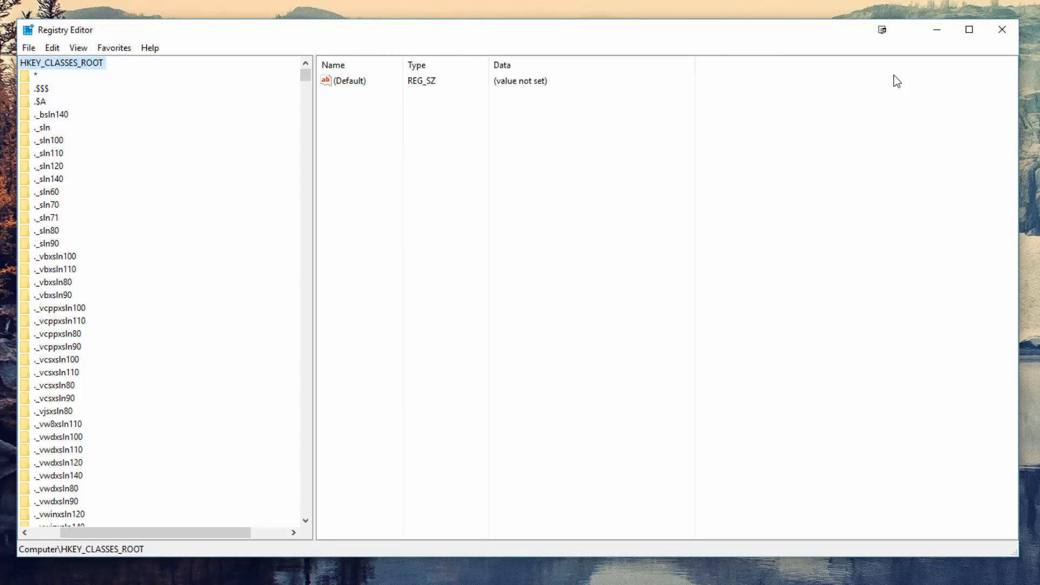
Navigate to HKEY_CLASSES_ROOT\CLSID\{679f85cb-0220-4080-b29b-5540cc05aab6}\ShellFolder and show its values
left_click(55, 295)
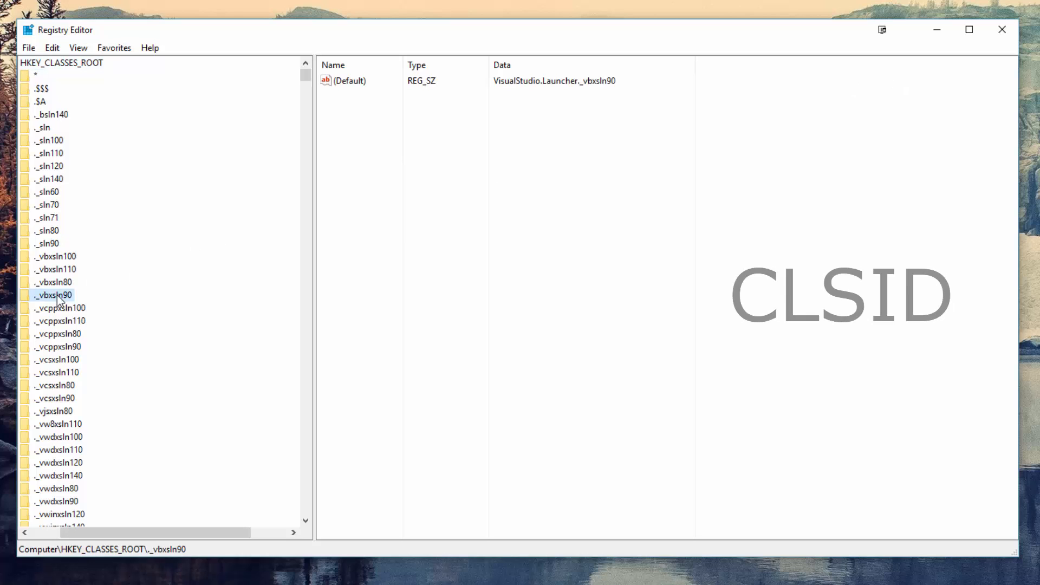
mouse_move(81, 294)
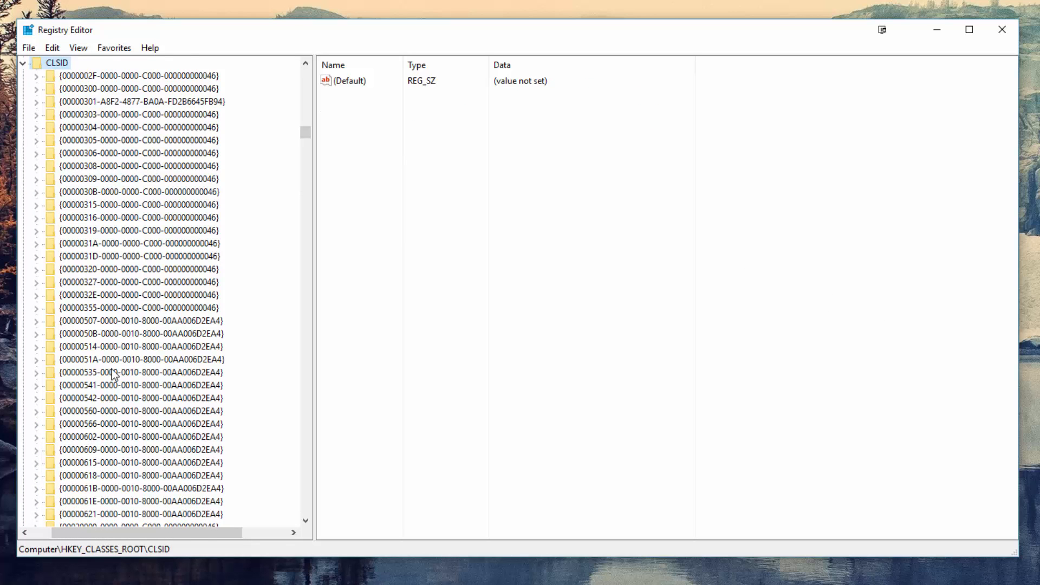
left_click(141, 347)
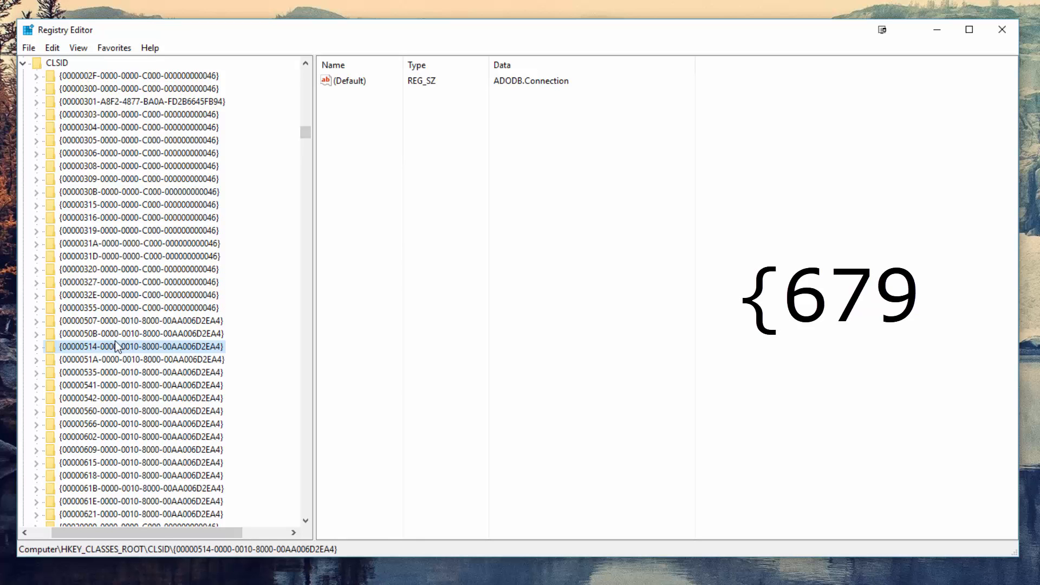
scroll("down", 3)
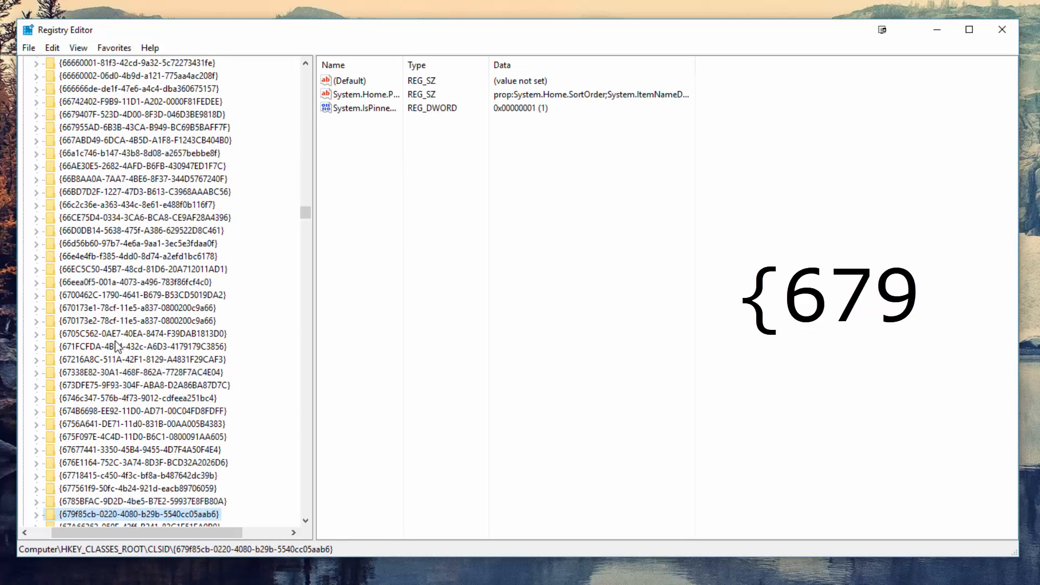
left_click(37, 514)
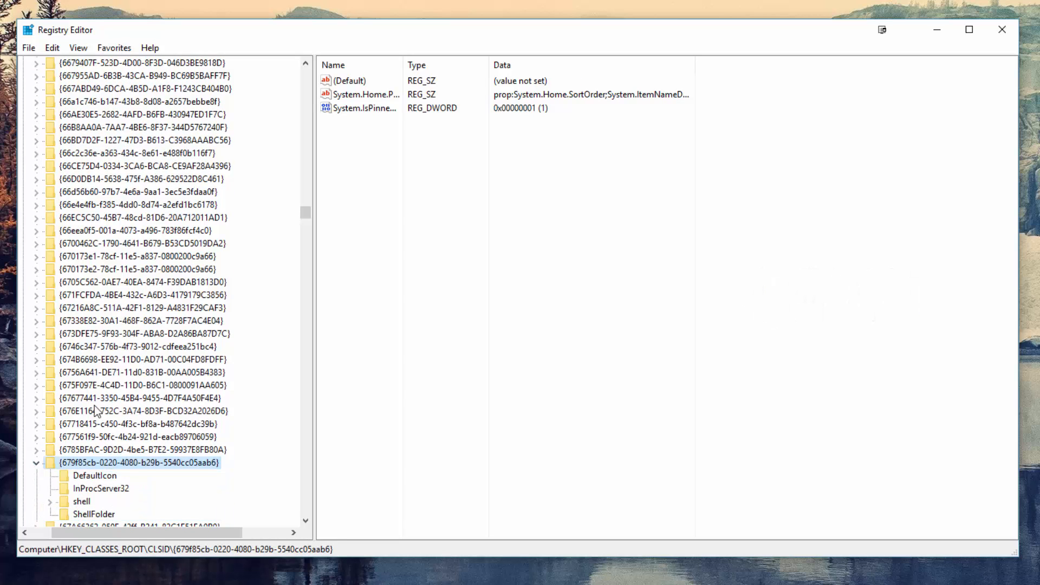
left_click(93, 321)
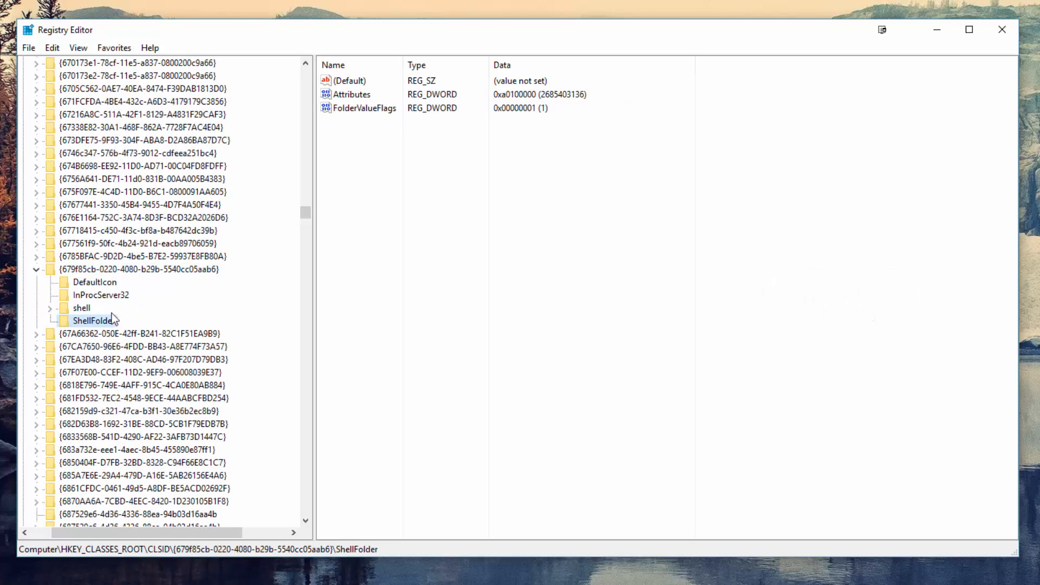
left_click(351, 95)
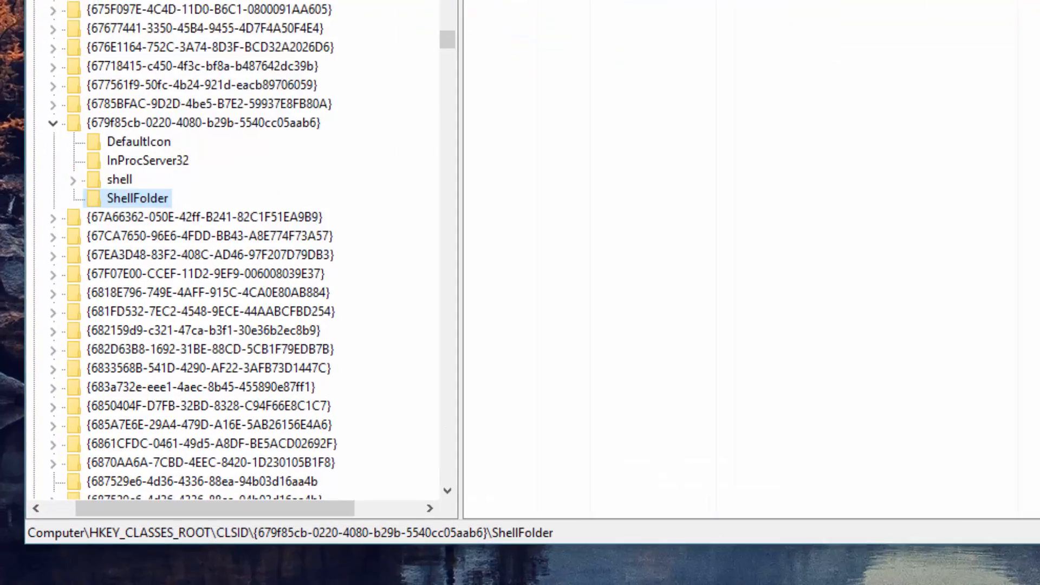
scroll("down", 3)
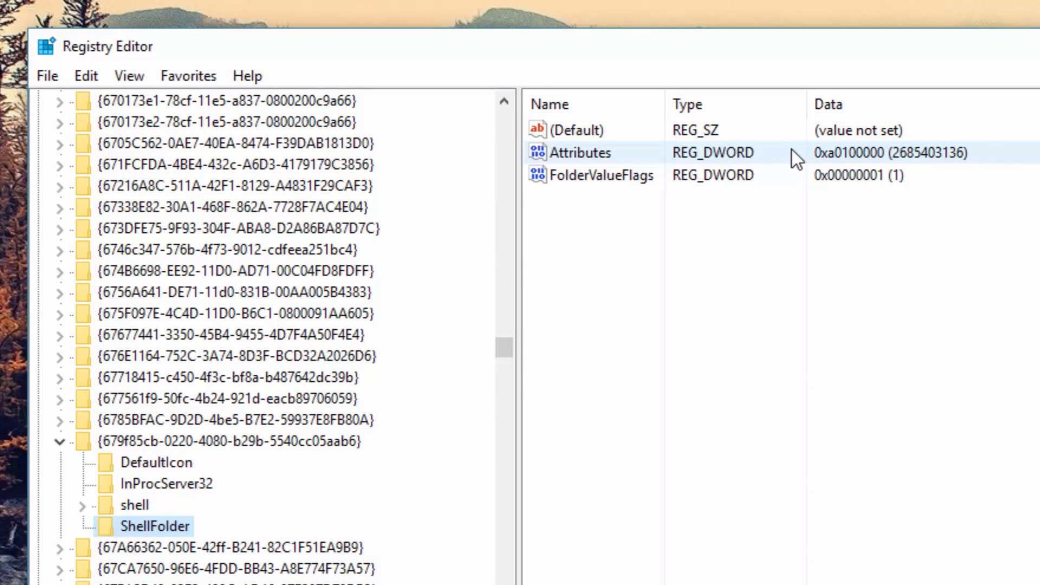
Modify the Attributes value data to hexadecimal a0600000
right_click(581, 152)
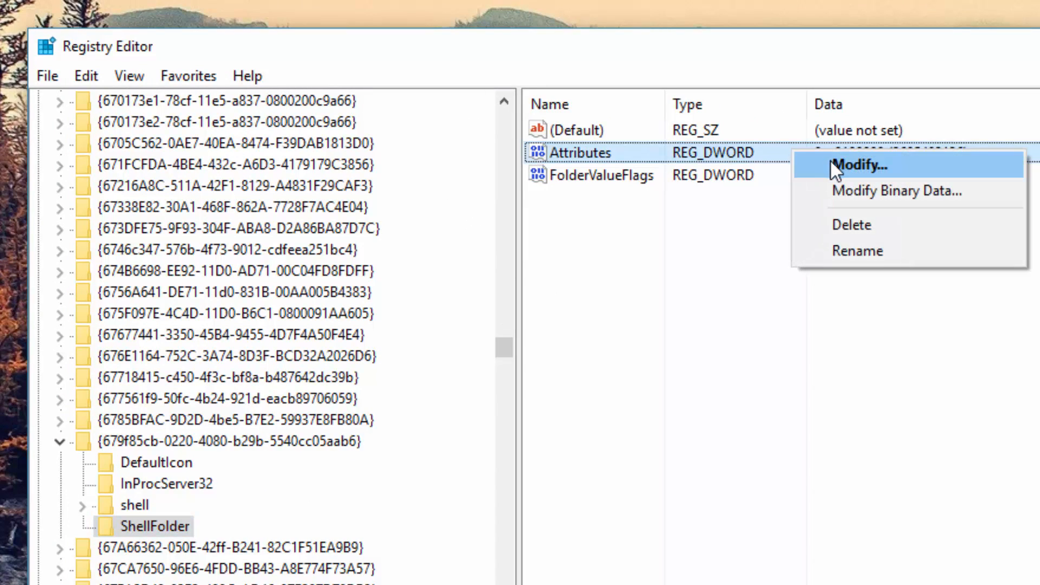
left_click(859, 166)
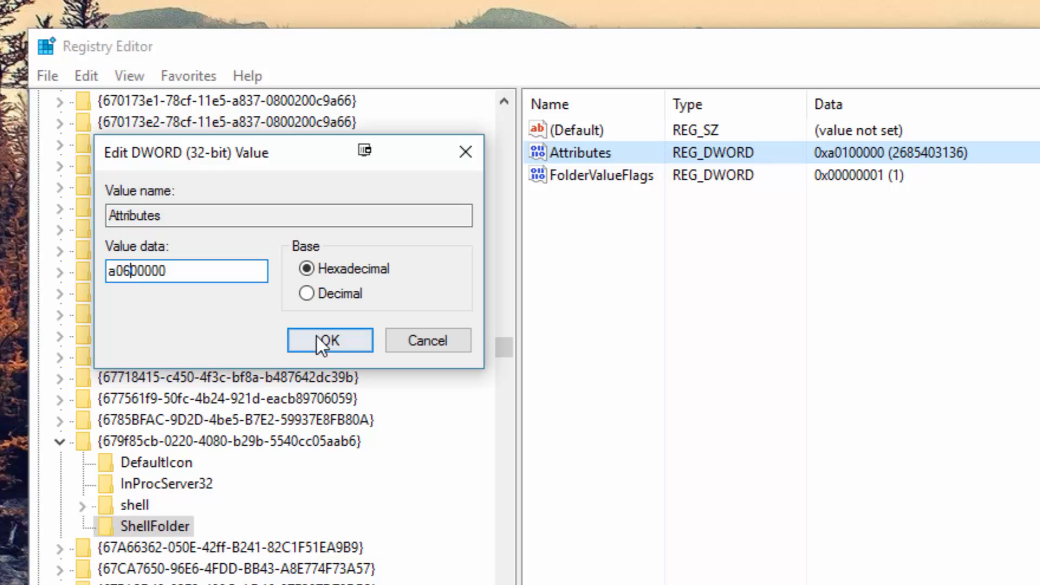
left_click(330, 339)
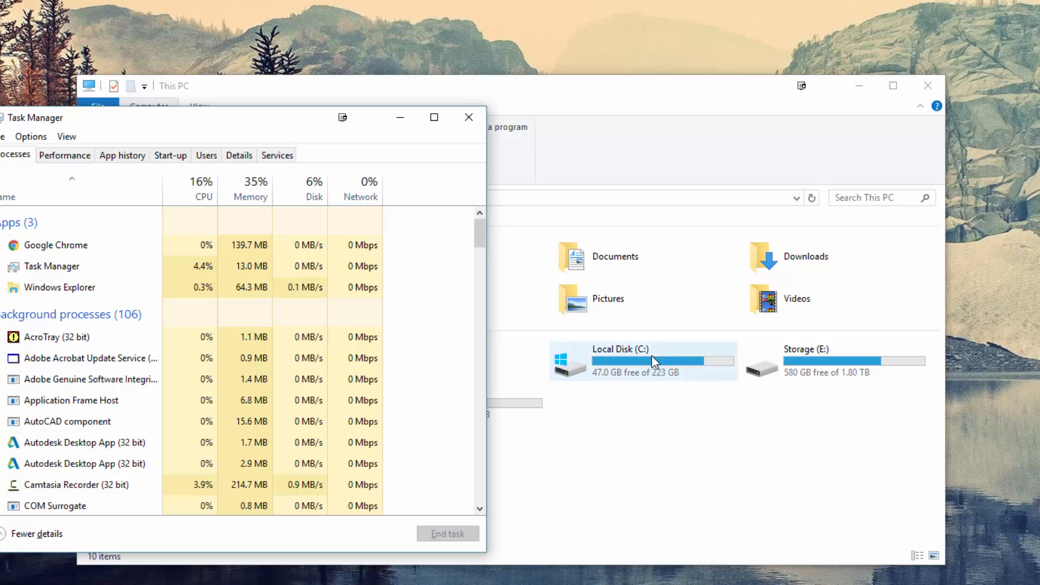
Restart the Windows Explorer process from the Processes list
right_click(59, 287)
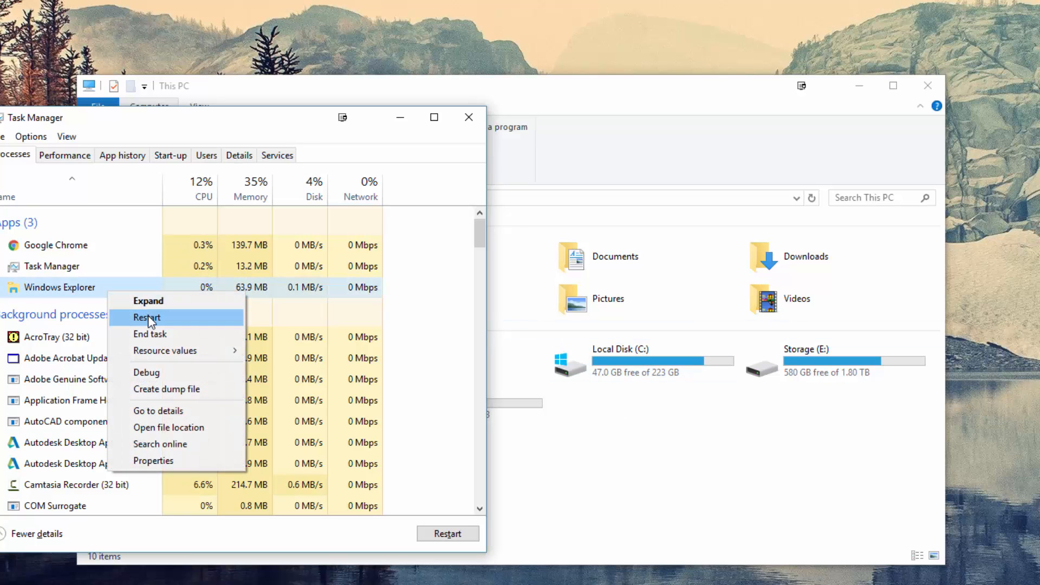
left_click(146, 318)
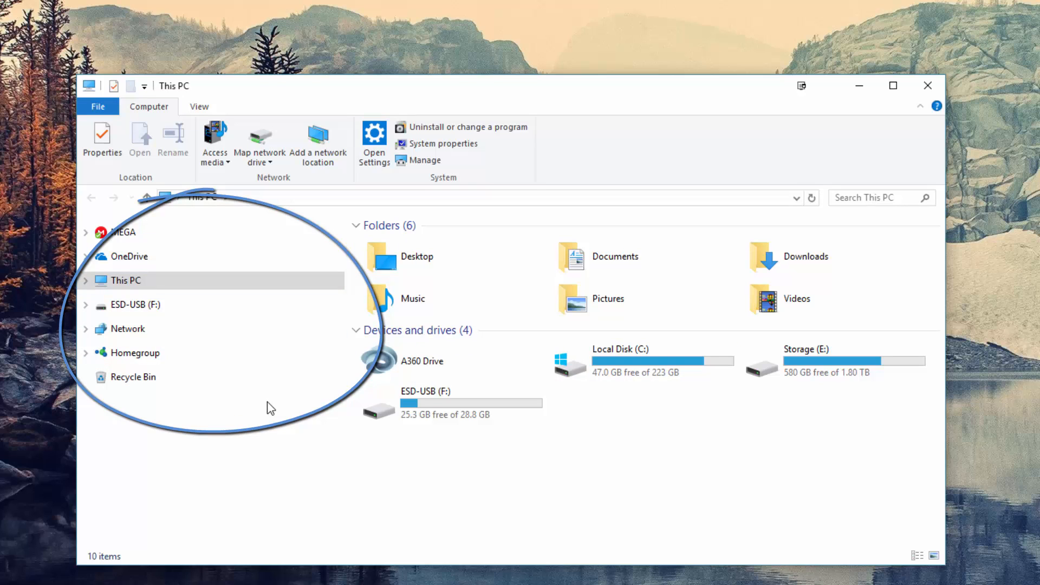
mouse_move(282, 405)
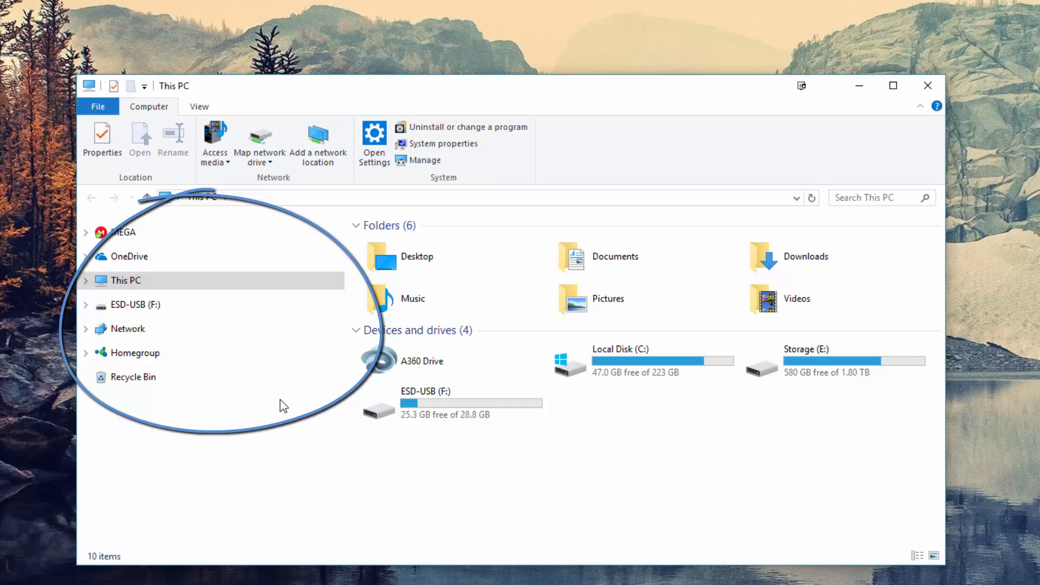